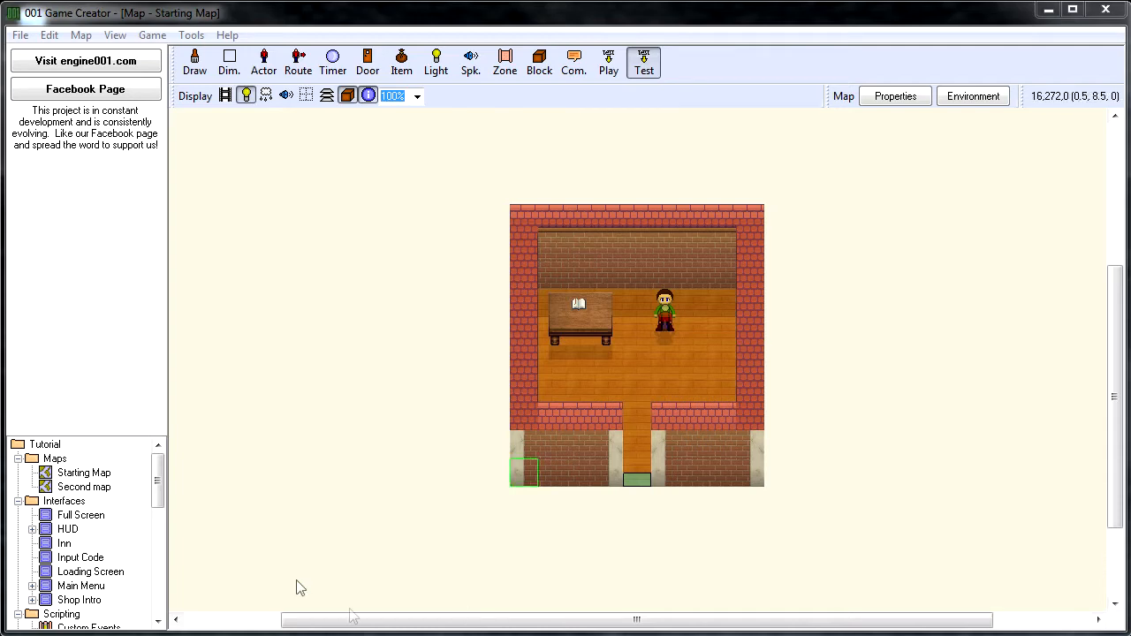
Scroll the project tree to reach Players and Party with the Hero party member.
scroll(down, 3)
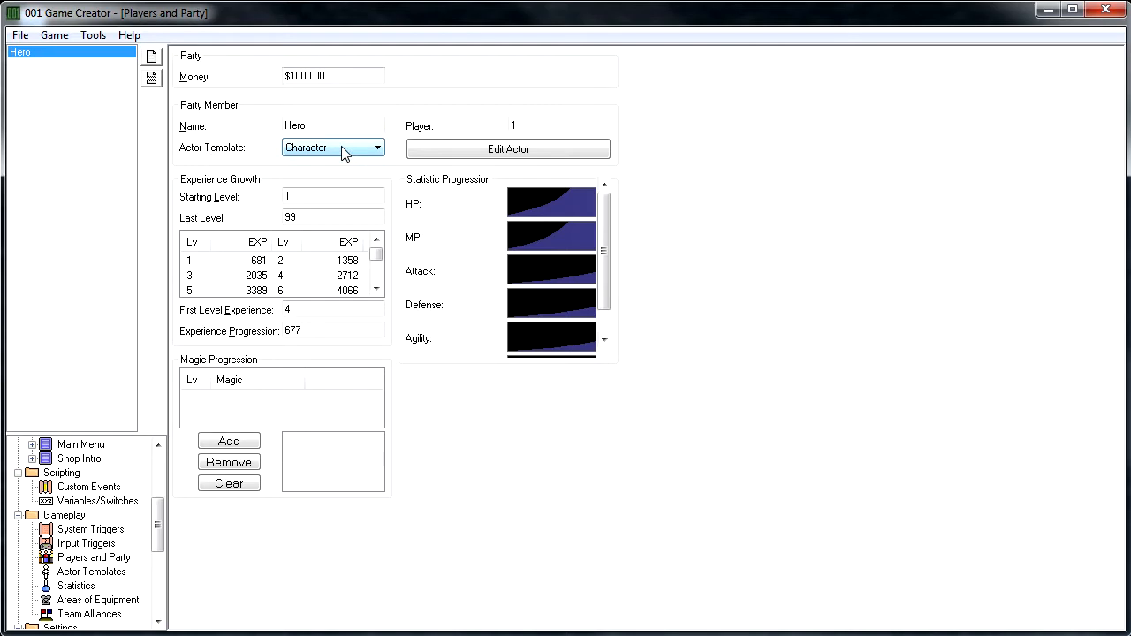
mouse_move(255, 152)
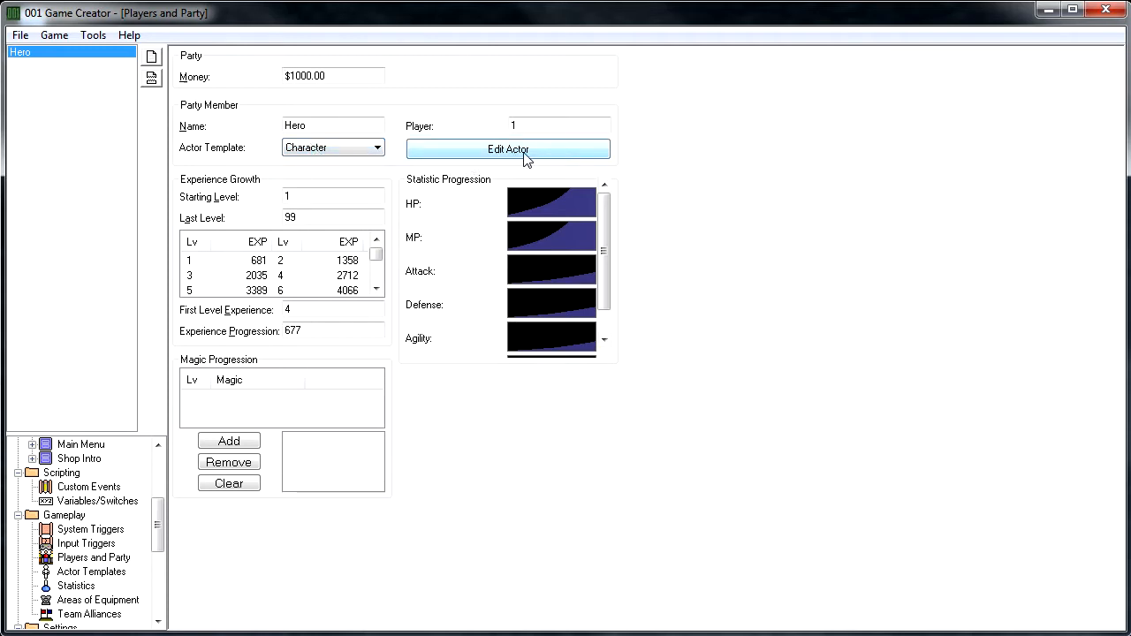
Set the Hero Character actor's pants colour to green.
click(508, 148)
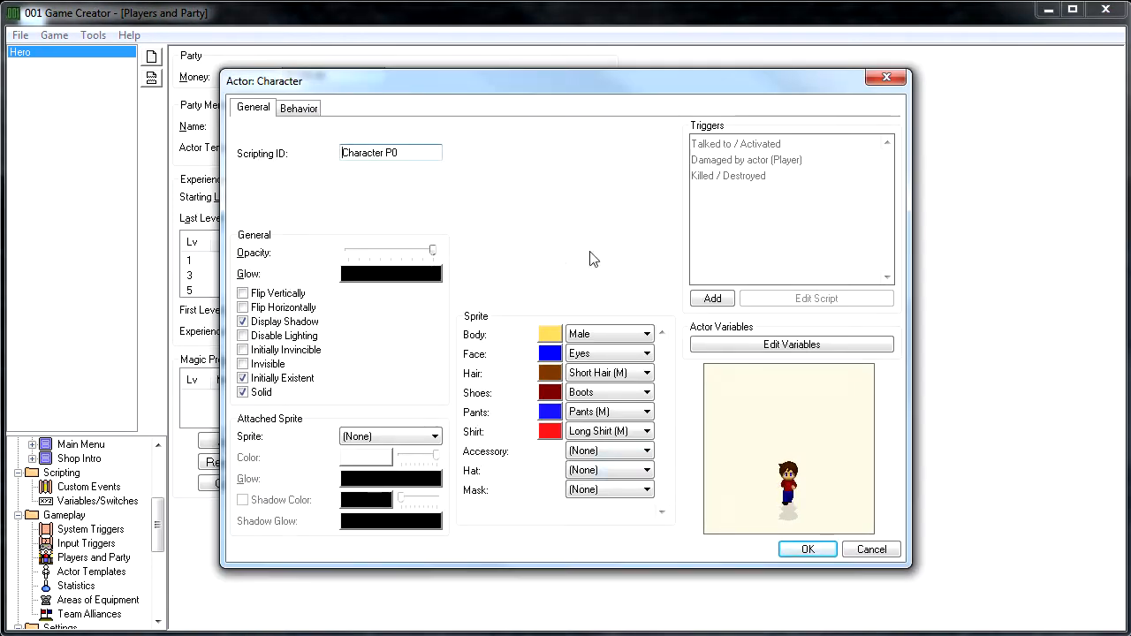
mouse_move(622, 515)
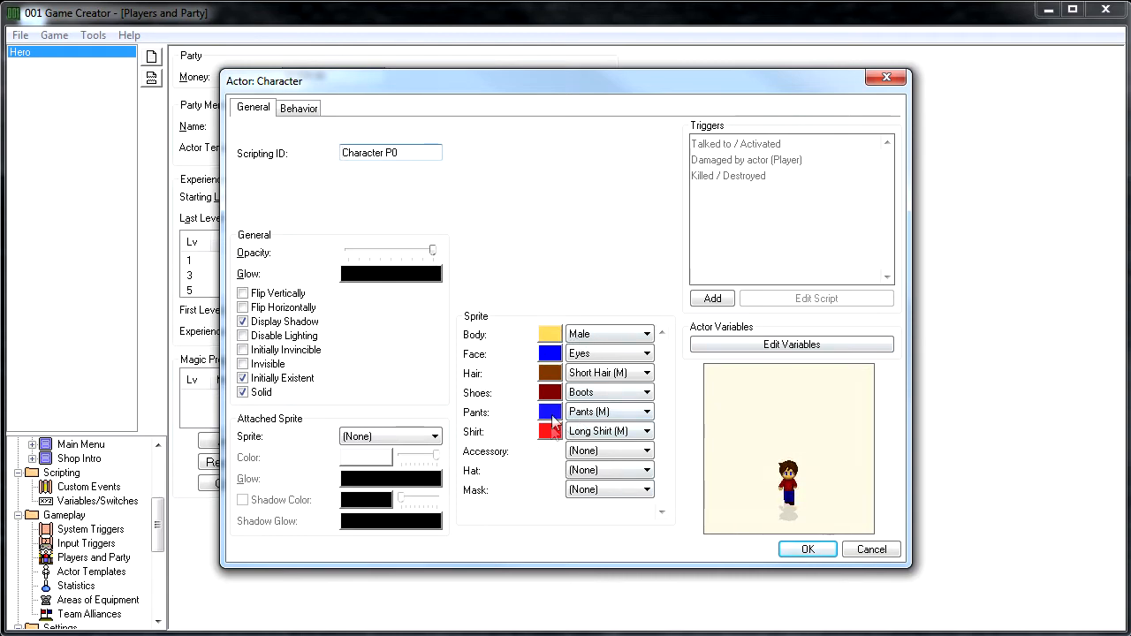
click(550, 412)
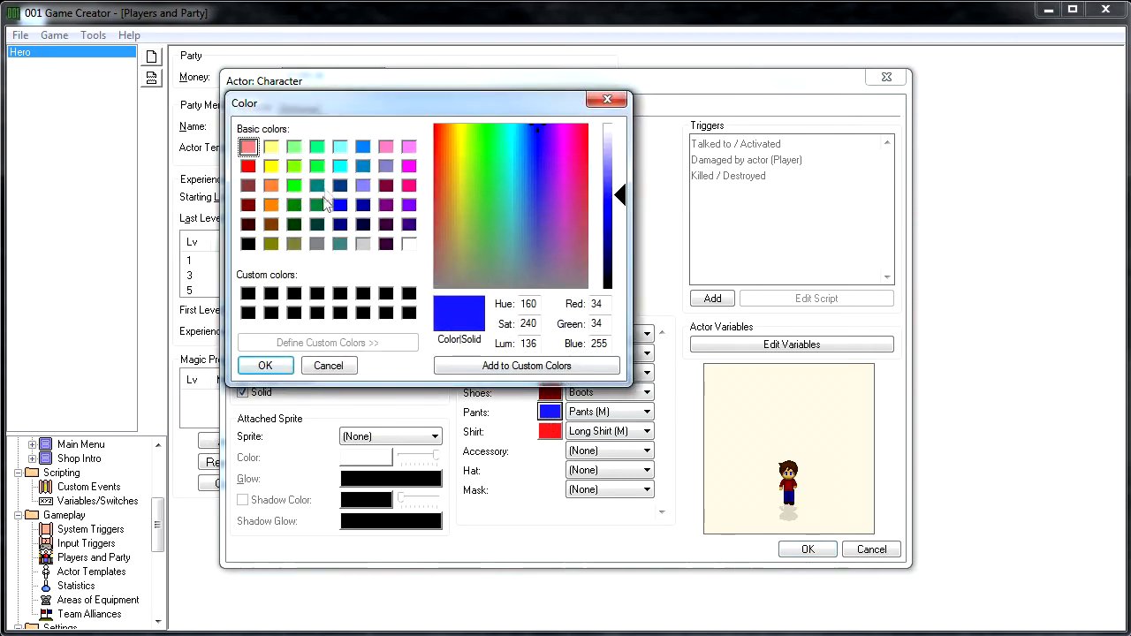
click(265, 365)
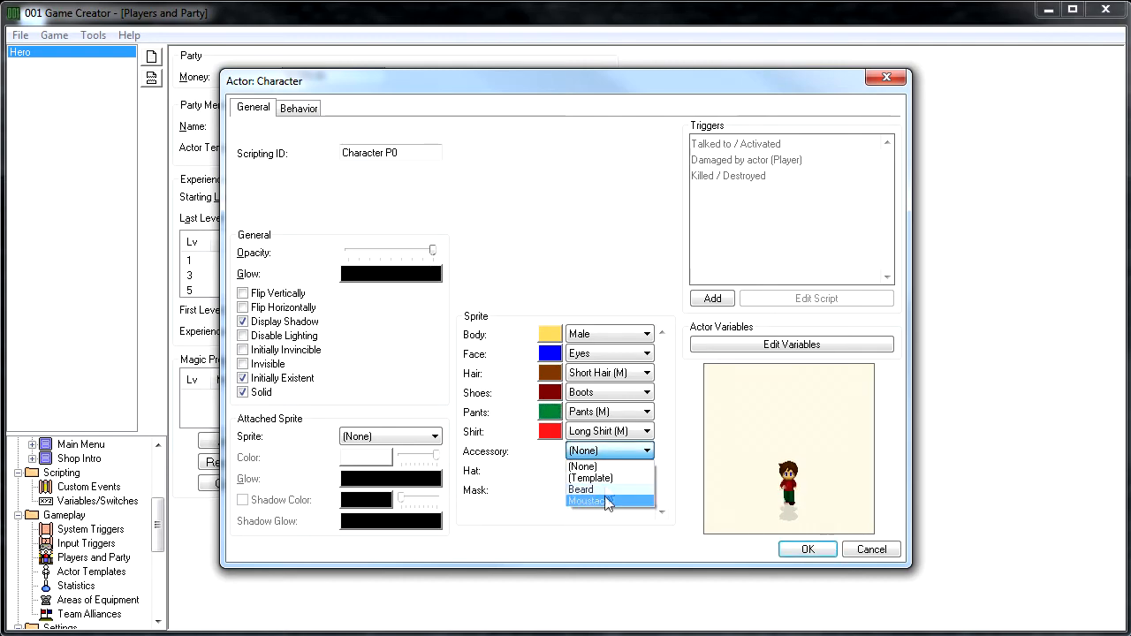
Give the Hero actor a brown Moustach accessory and a Sunglasses mask.
click(608, 501)
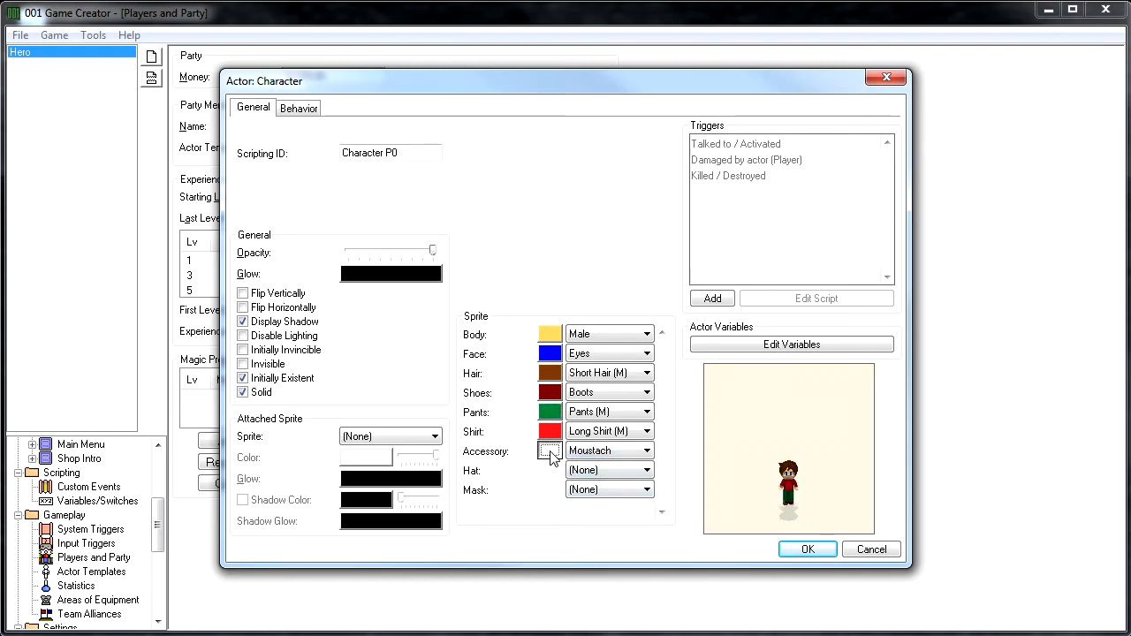
click(549, 452)
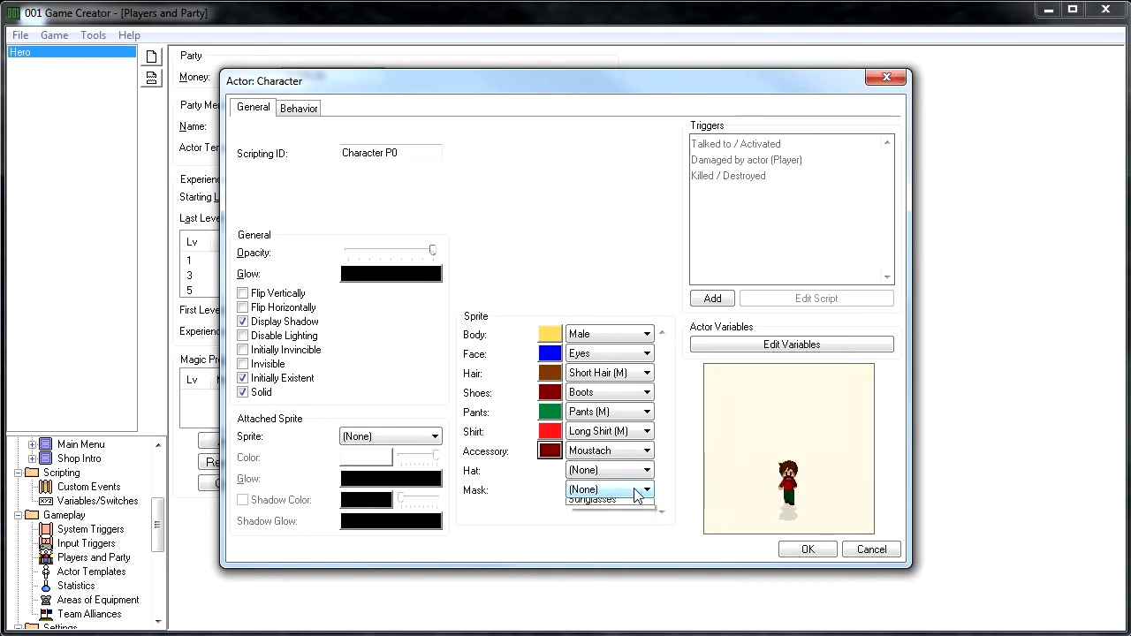
click(592, 500)
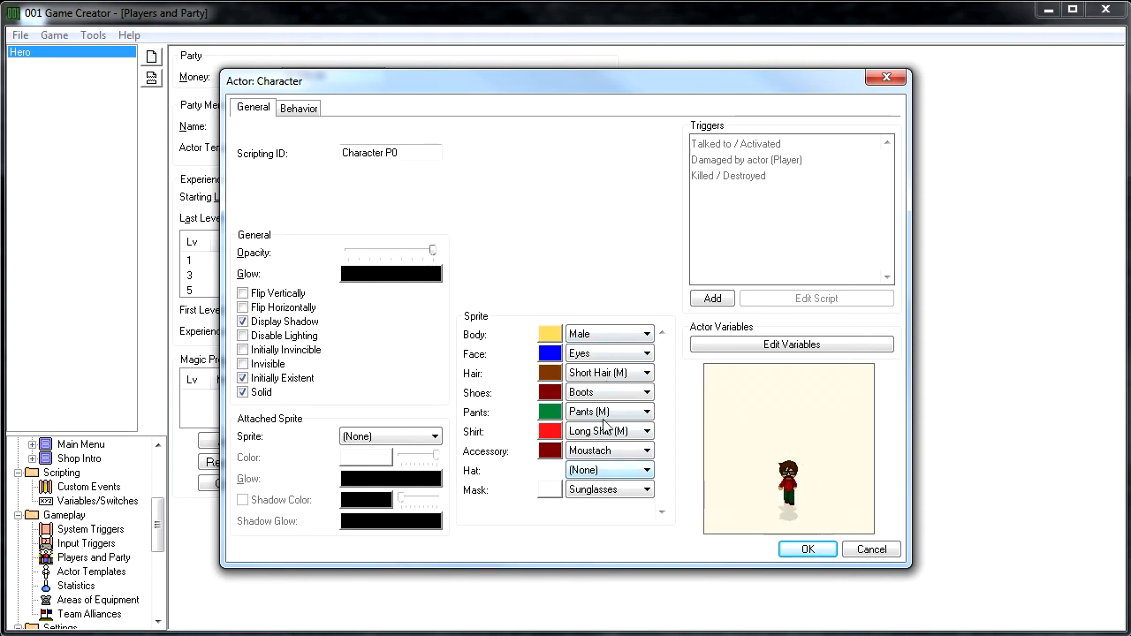
click(646, 333)
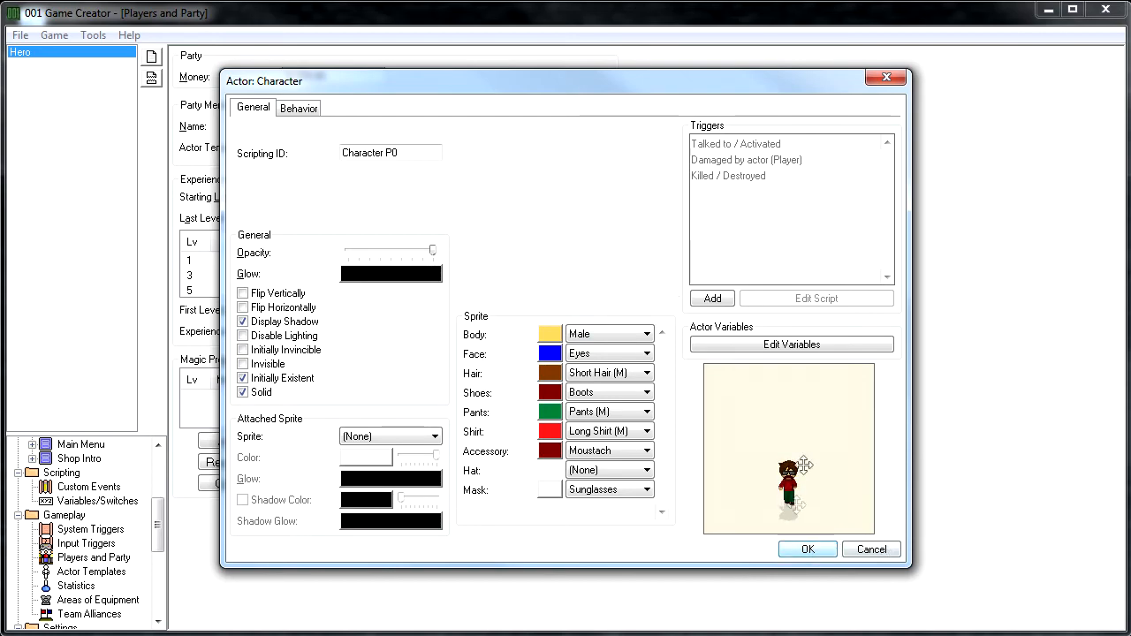
Confirm the actor edits, save party members, and test-play from a Starting Map floor tile.
click(807, 549)
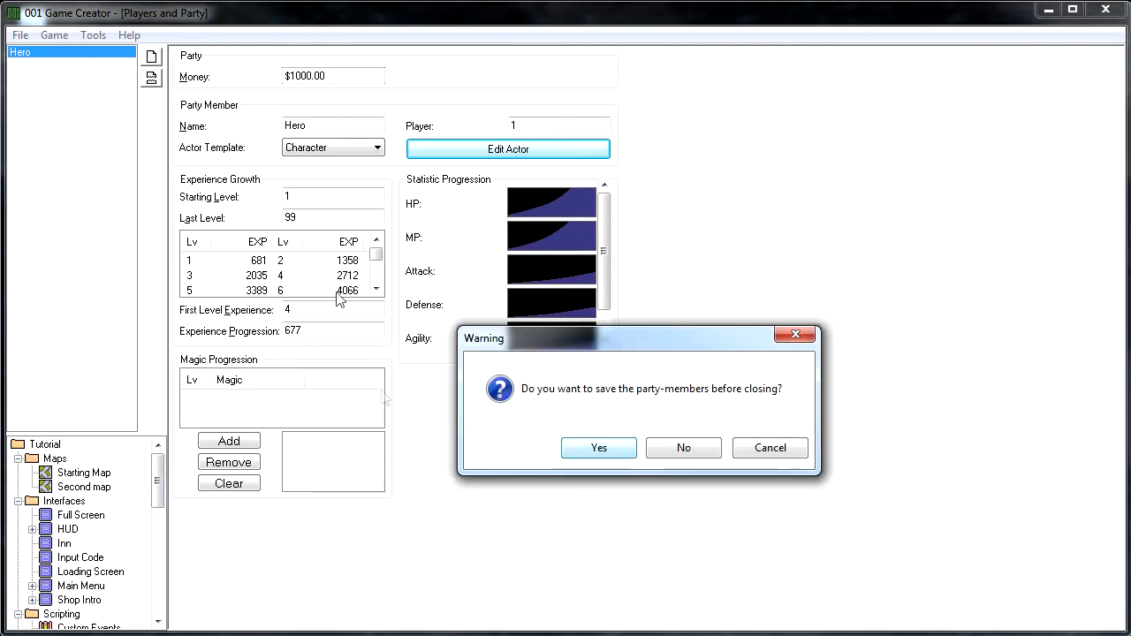
click(683, 448)
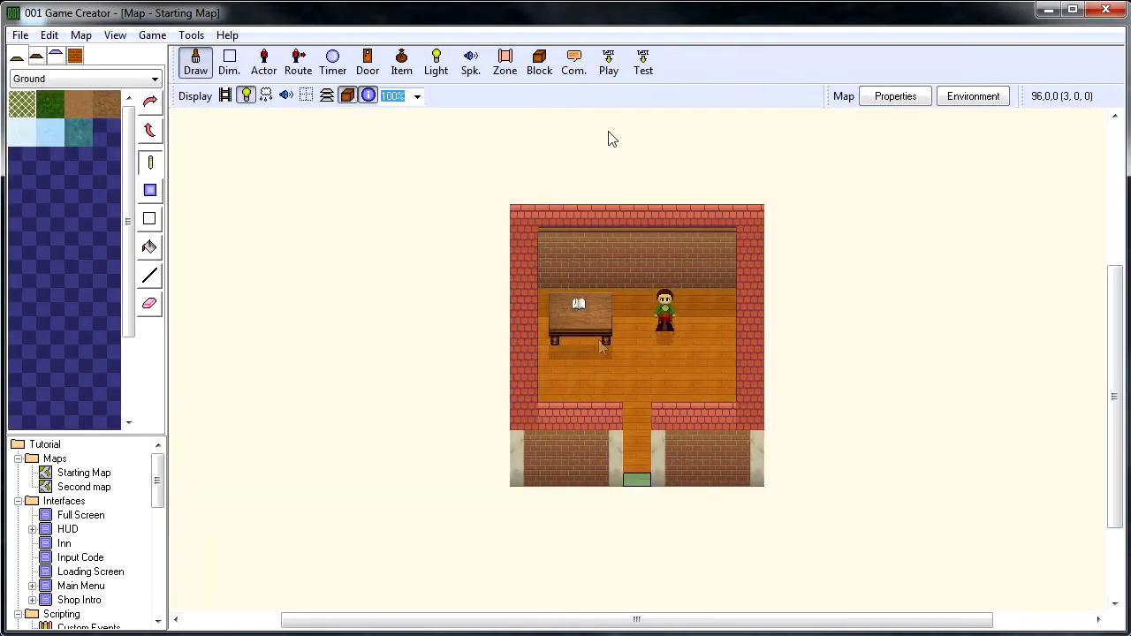
click(643, 62)
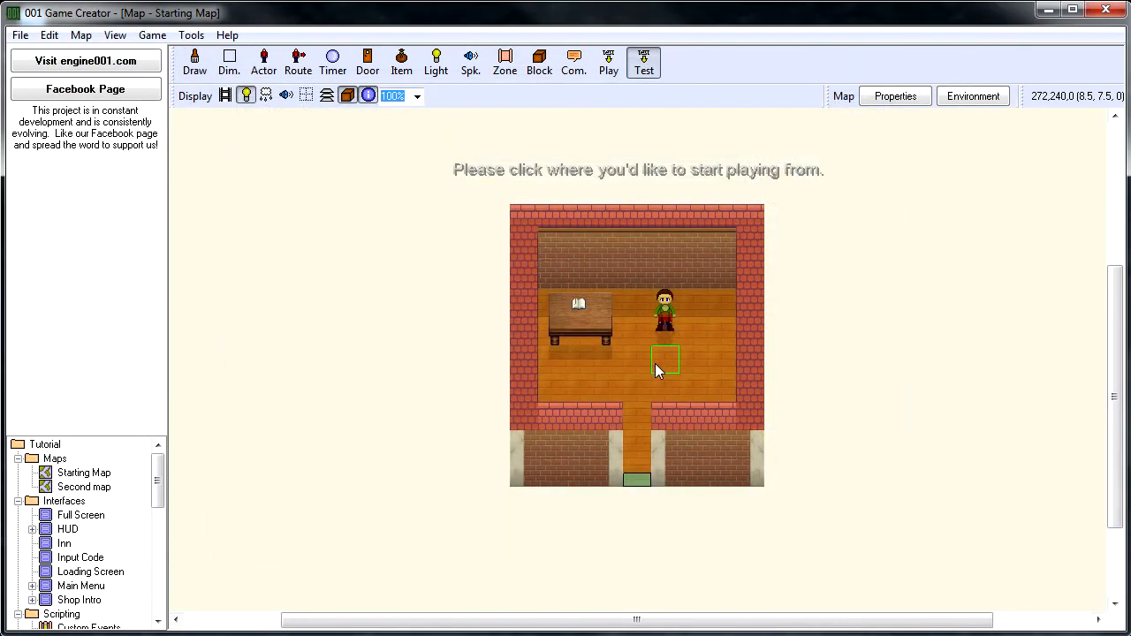
click(664, 362)
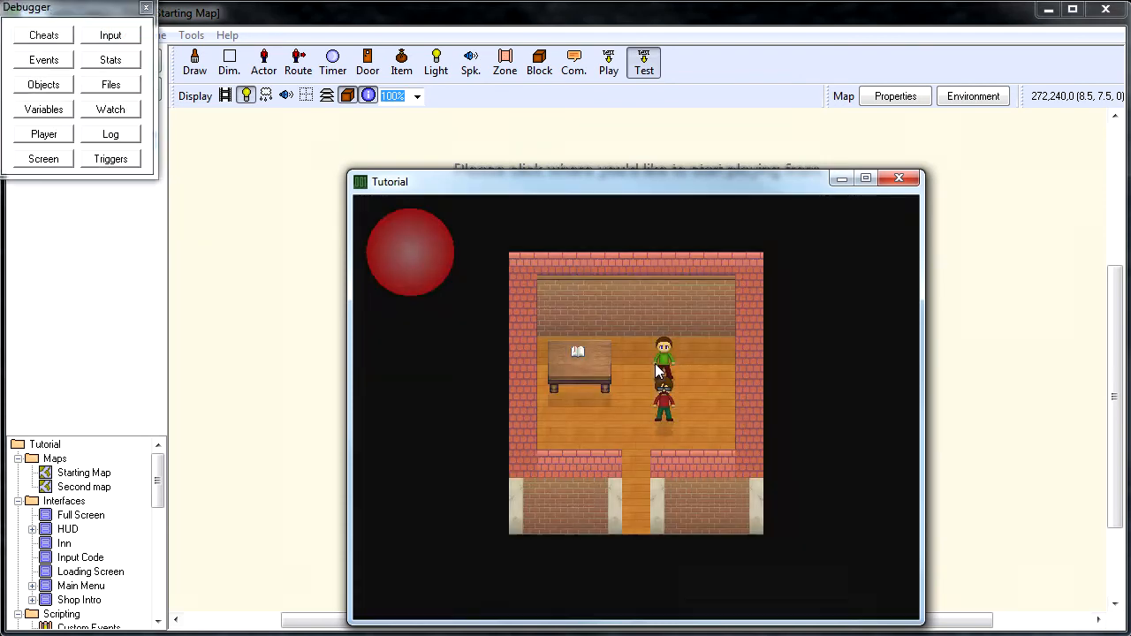